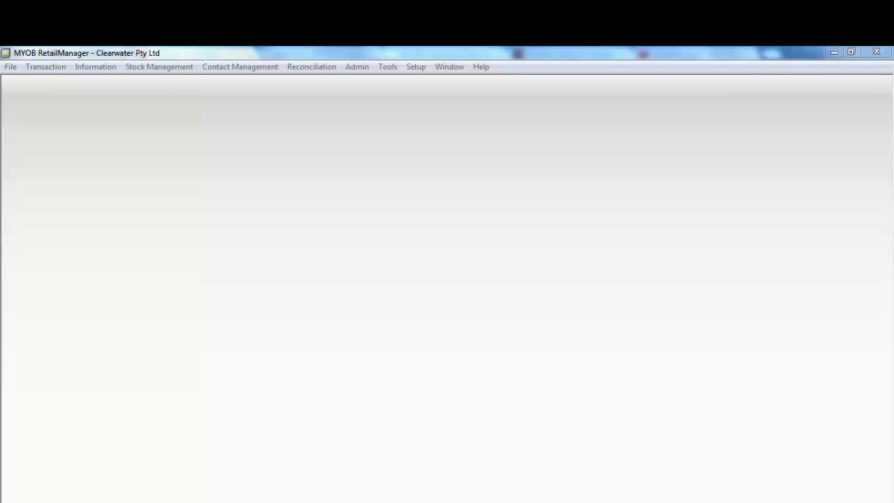
Step: Open the Information menu to reveal its Stock, Suppliers, Customers and Staff entries
{"action": "left_click", "coordinate": [94, 66]}
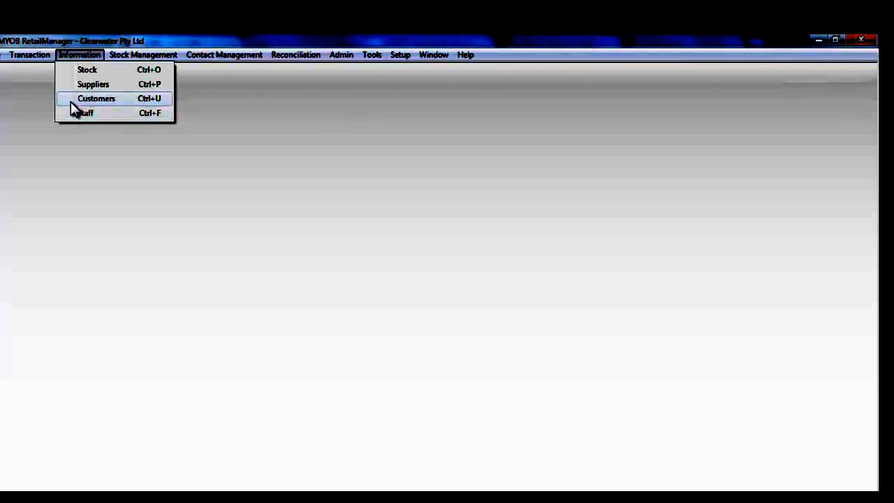
Step: Find customer '=jones', review their Purchases and Invoices tabs, then close the Customers window
{"action": "left_click", "coordinate": [96, 97]}
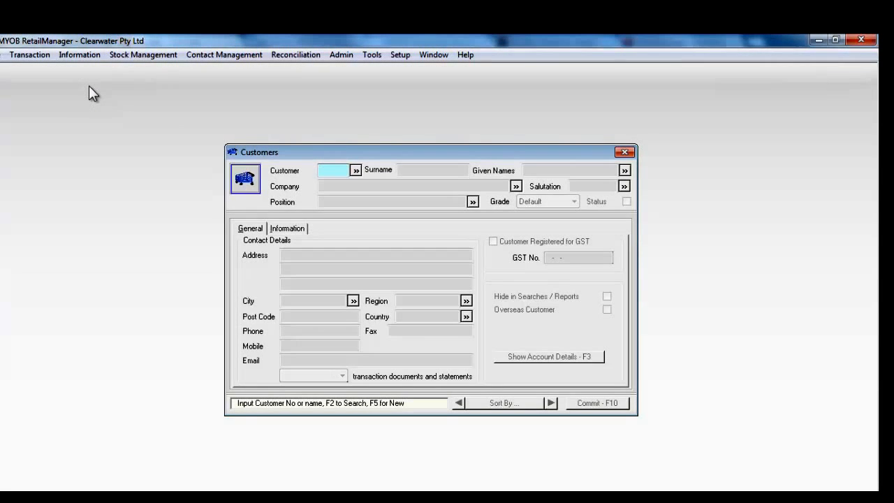
{"action": "type", "text": "=jones"}
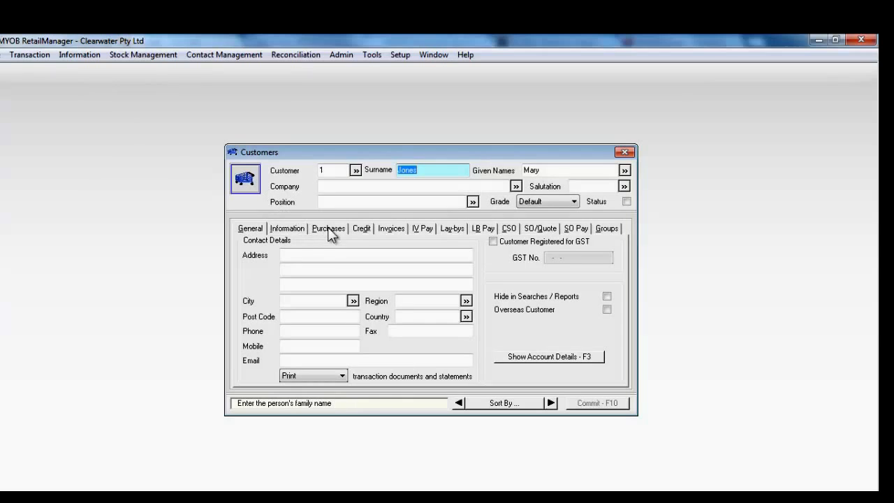
{"action": "left_click", "coordinate": [328, 228]}
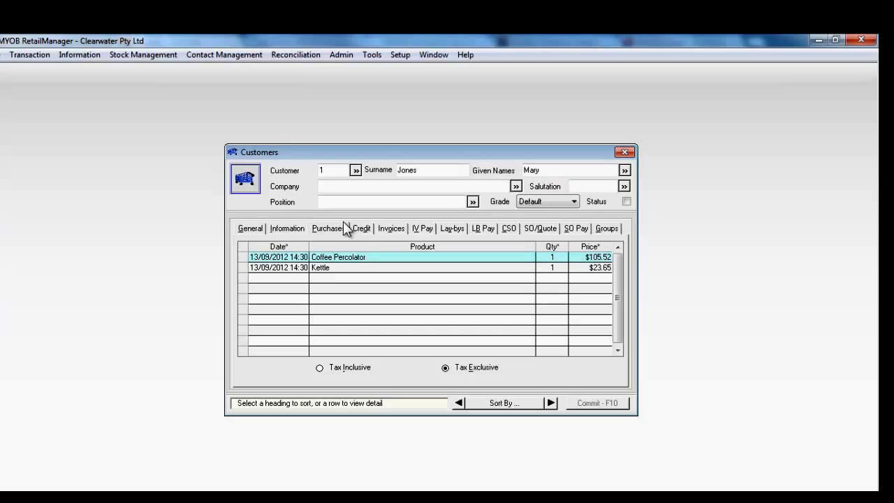
{"action": "mouse_move", "coordinate": [389, 238]}
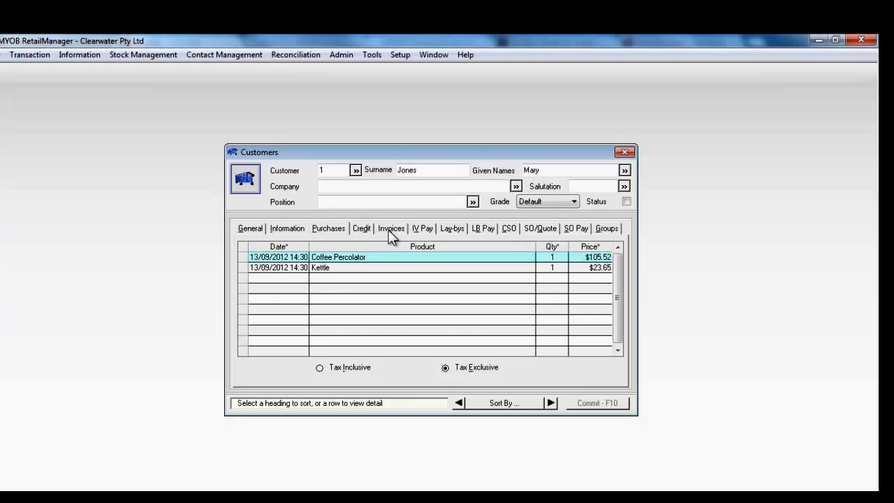
{"action": "left_click", "coordinate": [391, 229]}
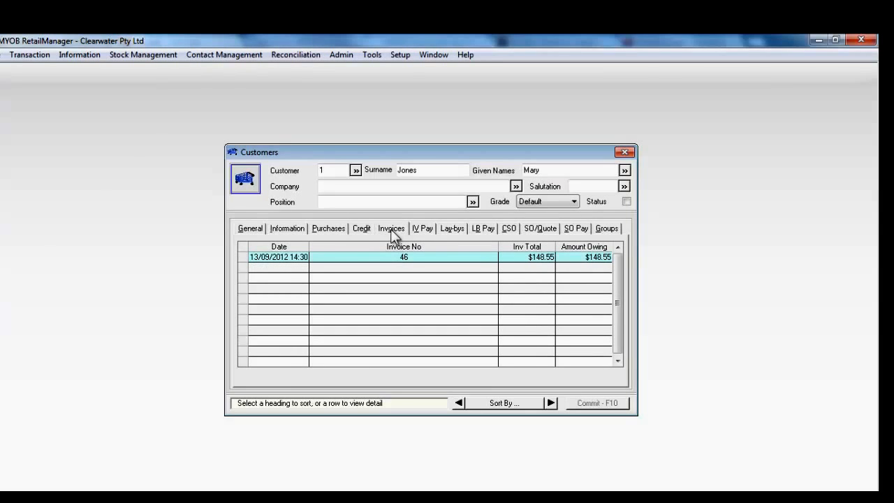
{"action": "mouse_move", "coordinate": [426, 237]}
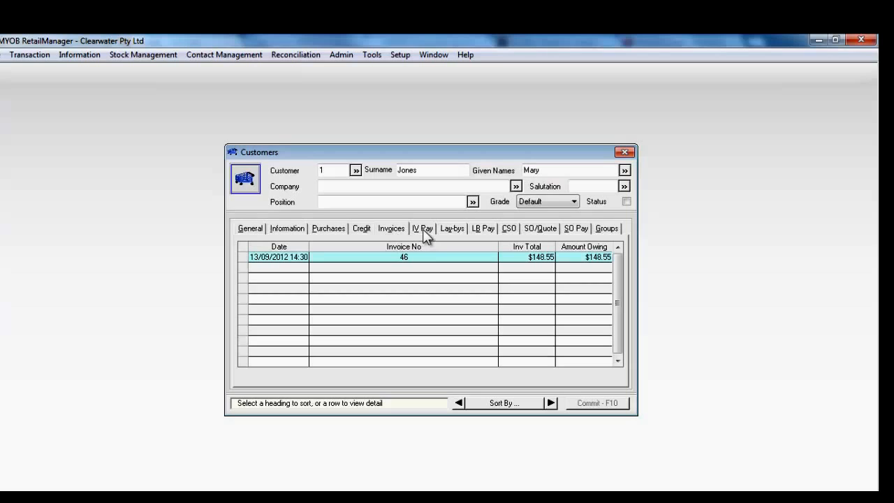
{"action": "mouse_move", "coordinate": [451, 234]}
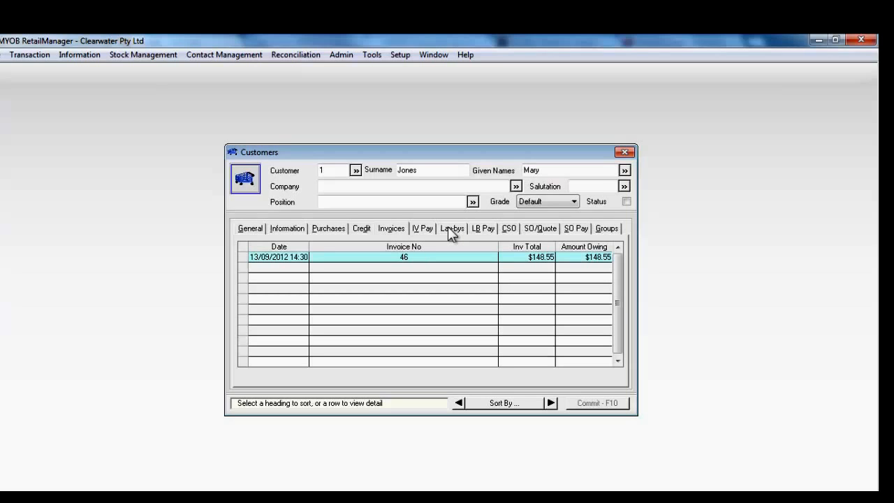
{"action": "mouse_move", "coordinate": [447, 241]}
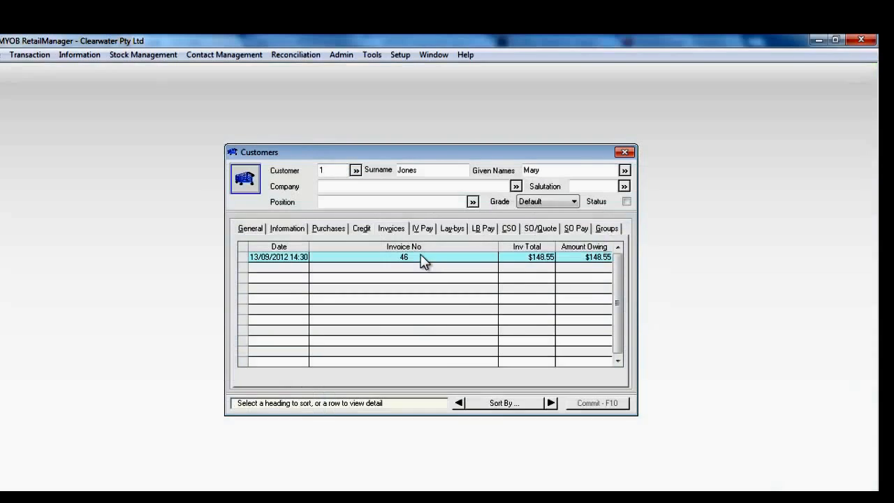
{"action": "left_click", "coordinate": [623, 151]}
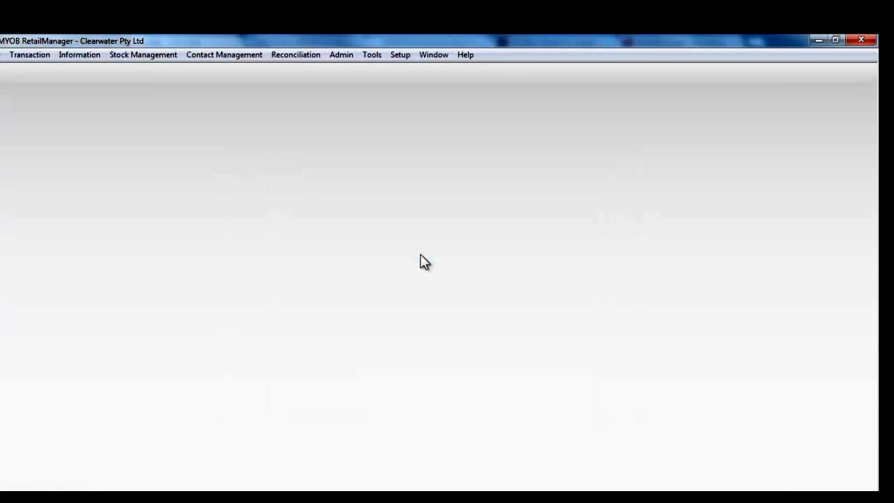
{"action": "left_click", "coordinate": [79, 55]}
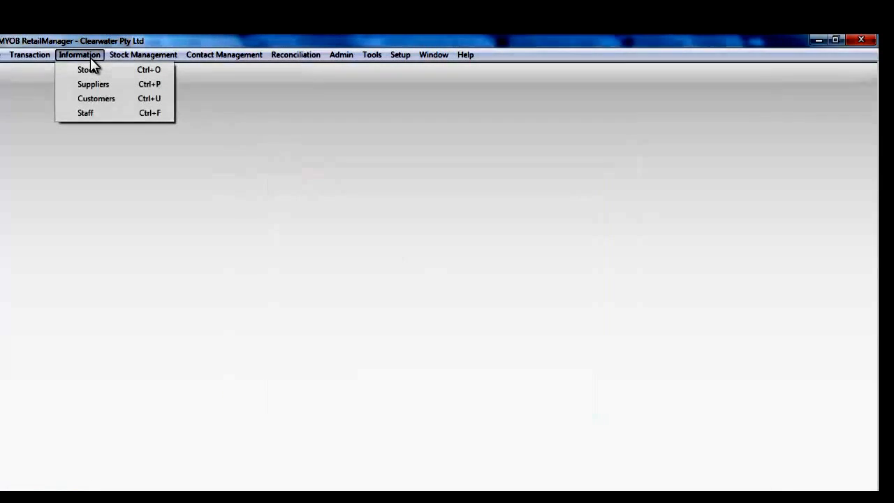
{"action": "left_click", "coordinate": [86, 70]}
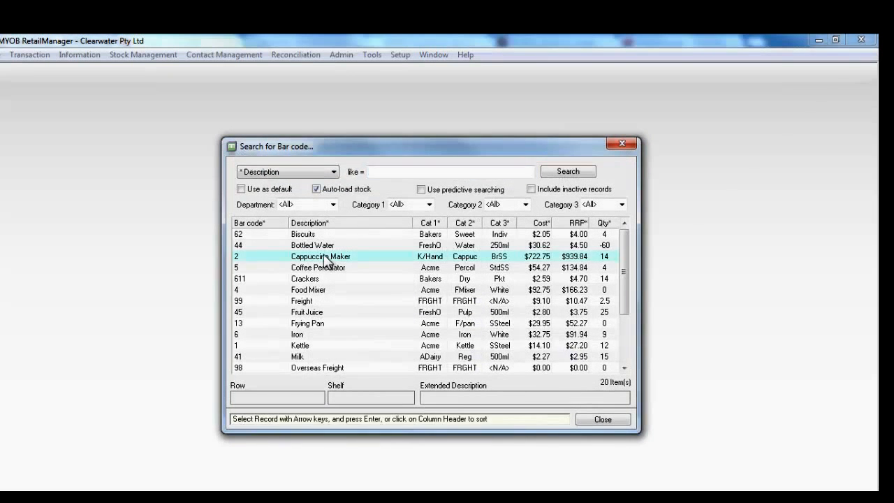
{"action": "double_click", "coordinate": [319, 256]}
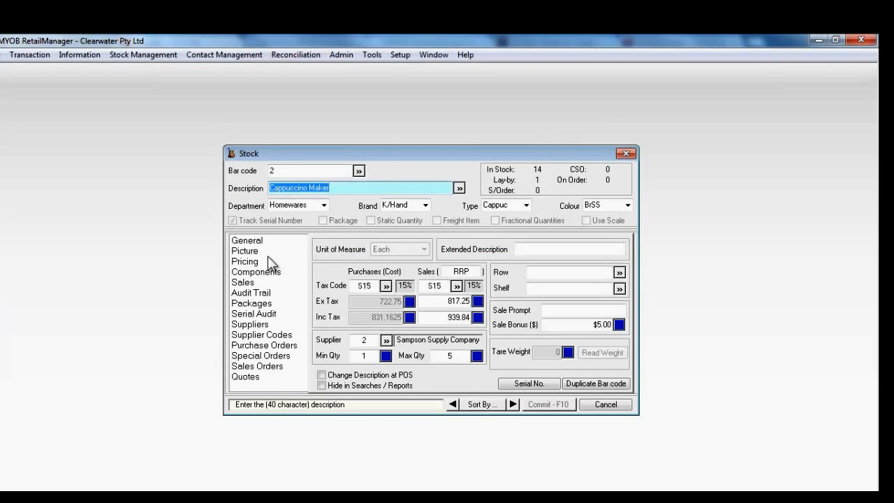
{"action": "left_click", "coordinate": [250, 293]}
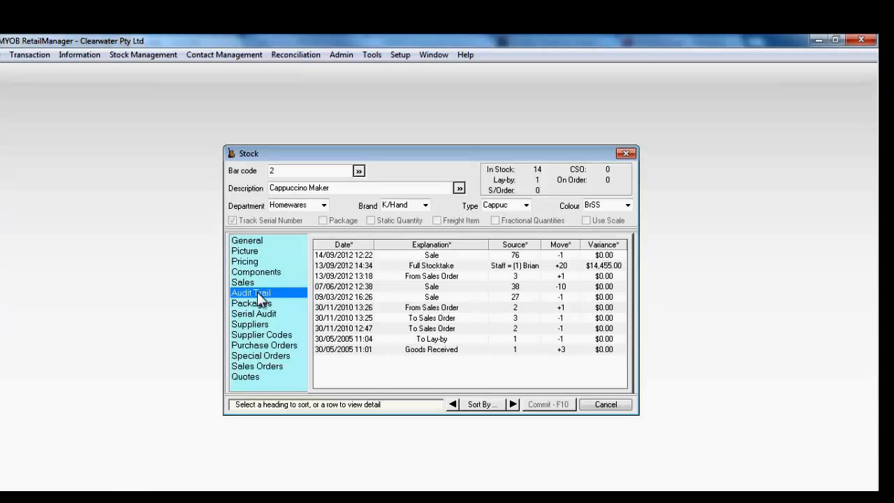
{"action": "left_click", "coordinate": [605, 404]}
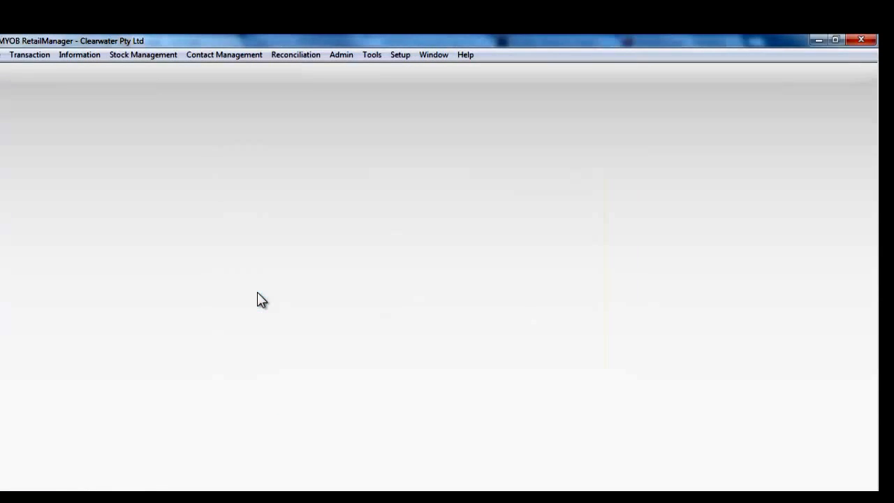
Step: Open Tools > Lookup and list the 42 sales made by staff number 1
{"action": "left_click", "coordinate": [371, 54]}
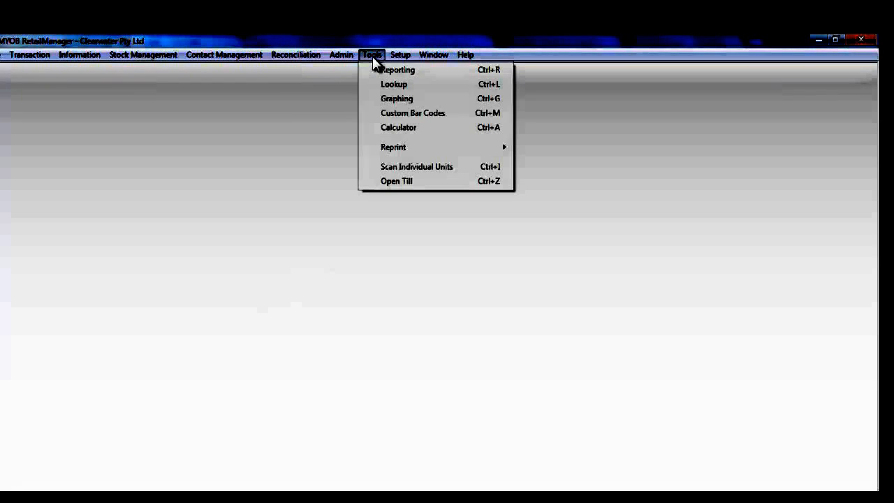
{"action": "mouse_move", "coordinate": [376, 82]}
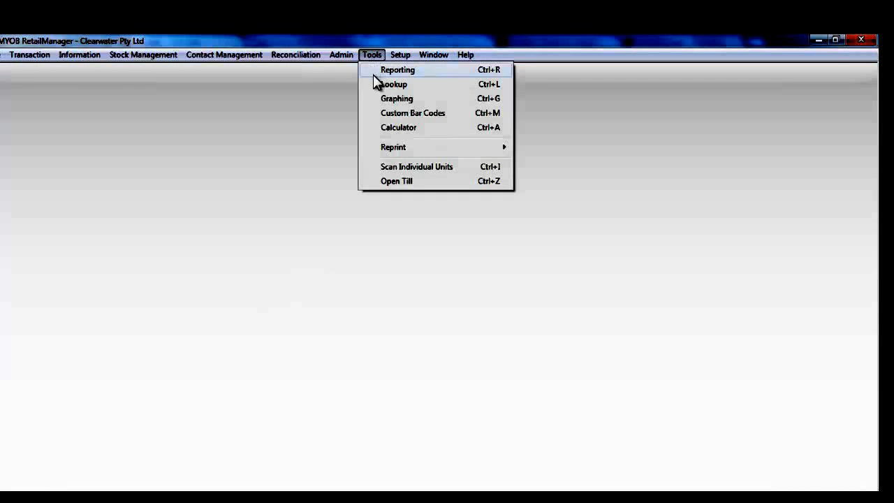
{"action": "mouse_move", "coordinate": [377, 88]}
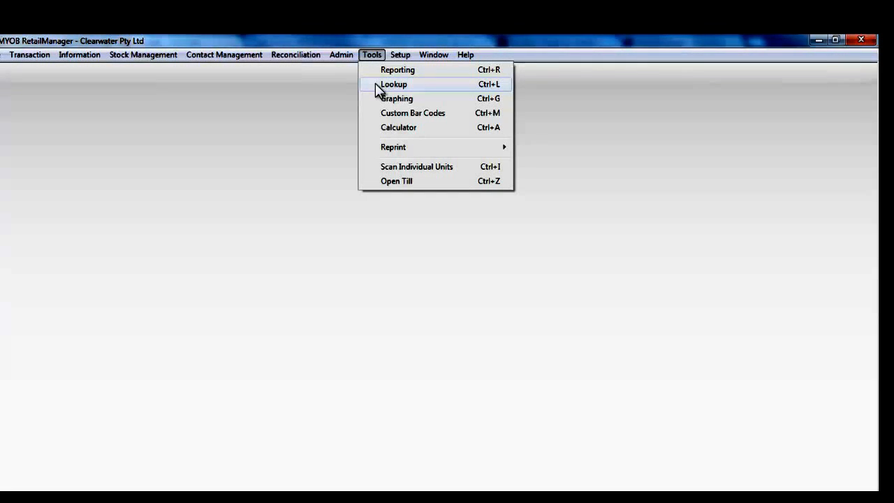
{"action": "left_click", "coordinate": [394, 84]}
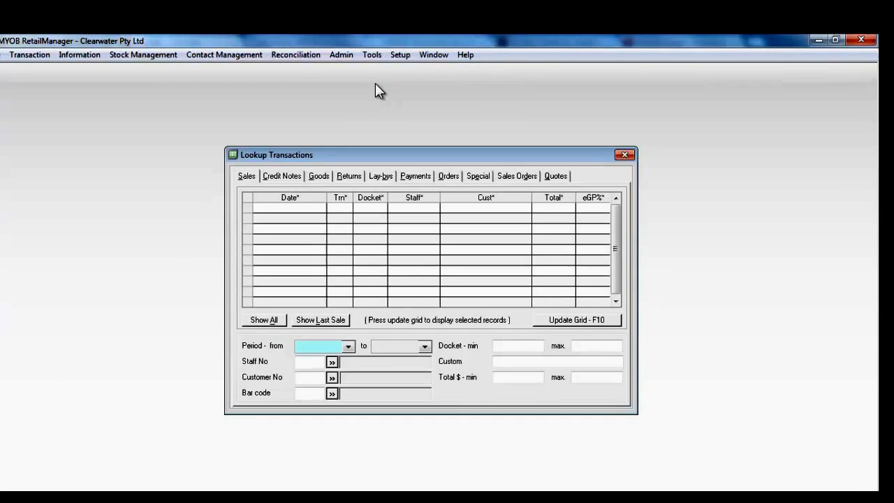
{"action": "mouse_move", "coordinate": [337, 235]}
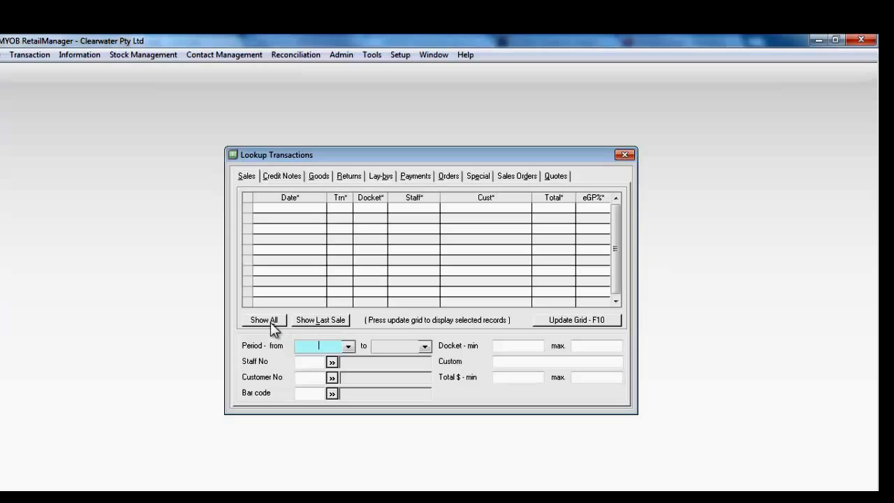
{"action": "mouse_move", "coordinate": [550, 329]}
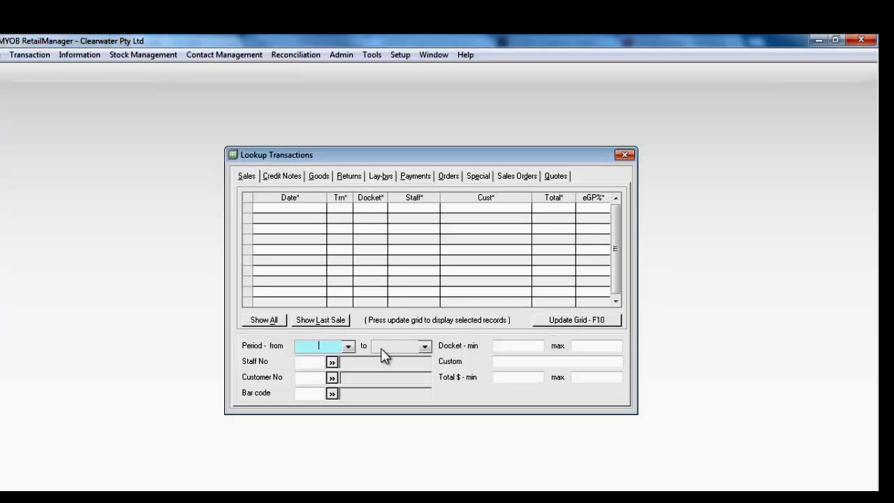
{"action": "left_click", "coordinate": [307, 361]}
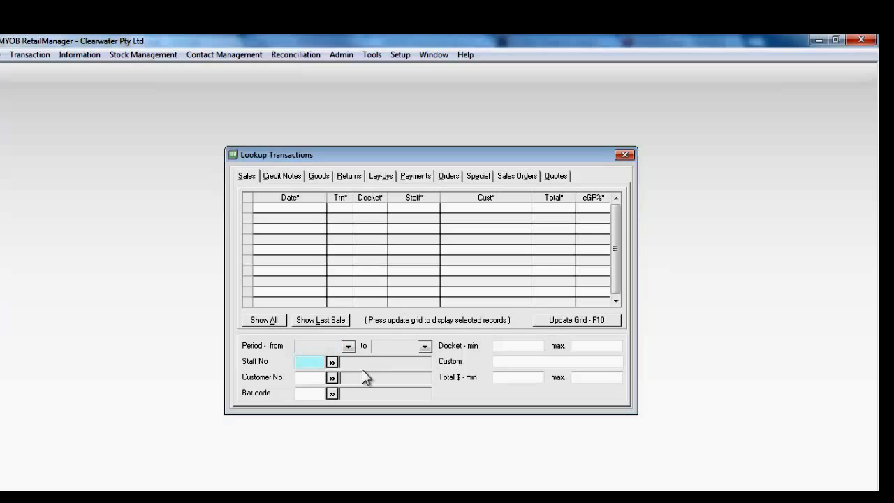
{"action": "type", "text": "1"}
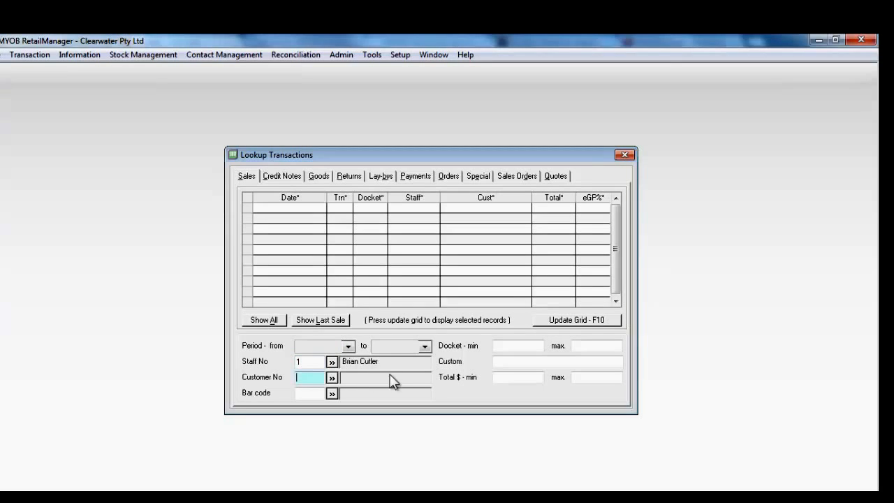
{"action": "left_click", "coordinate": [577, 320]}
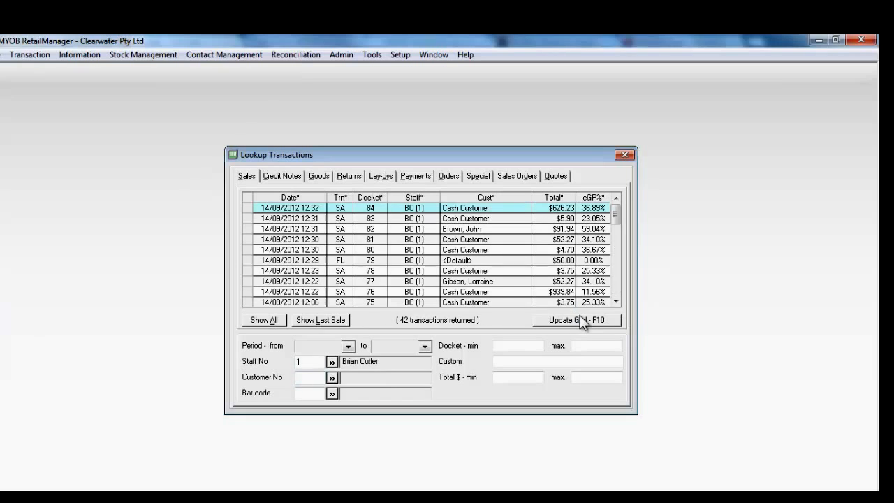
{"action": "mouse_move", "coordinate": [306, 380]}
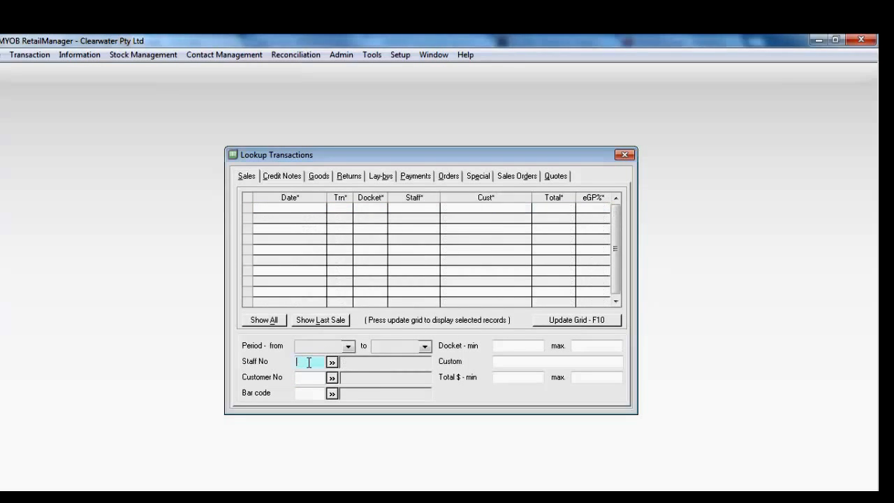
{"action": "left_click", "coordinate": [309, 377]}
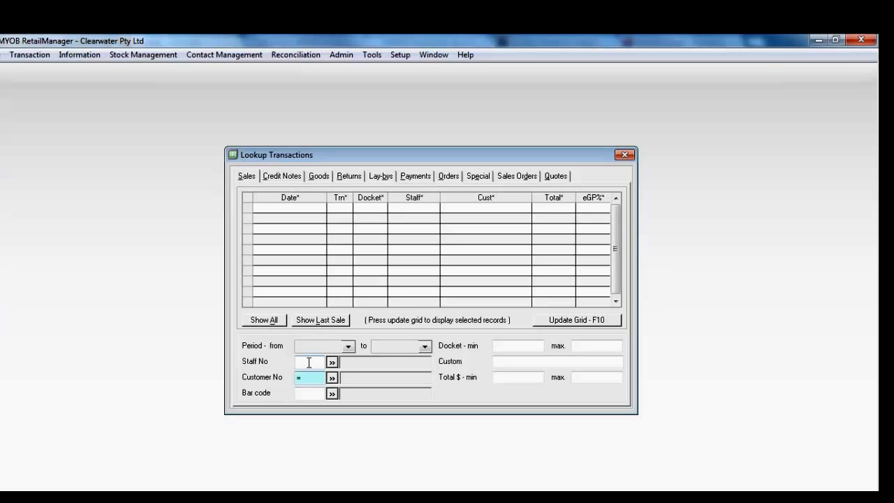
{"action": "type", "text": "jones"}
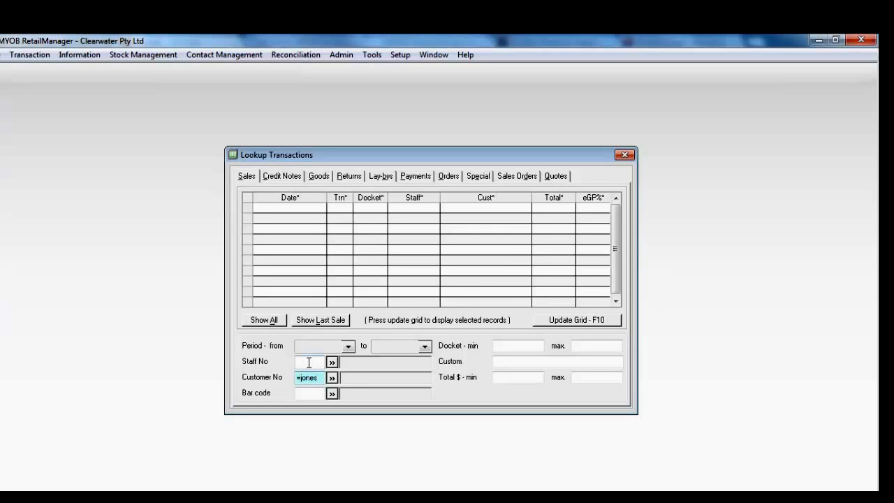
{"action": "left_click", "coordinate": [576, 320]}
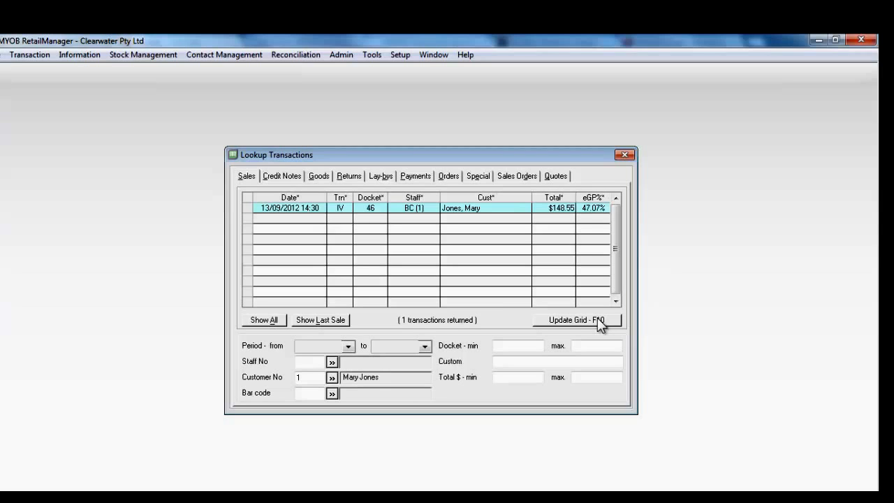
{"action": "left_click", "coordinate": [303, 377]}
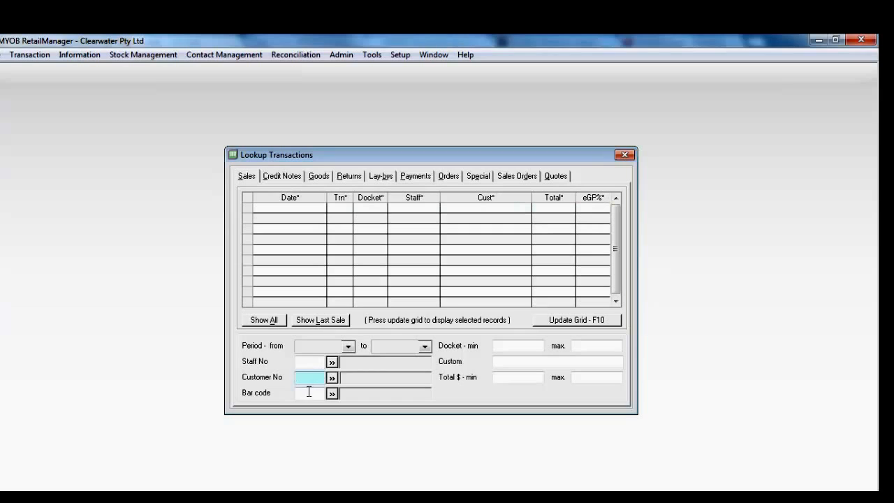
Step: Filter sales by bar code '=ca' (Cappuccino Maker), returning three sales
{"action": "type", "text": "=ca"}
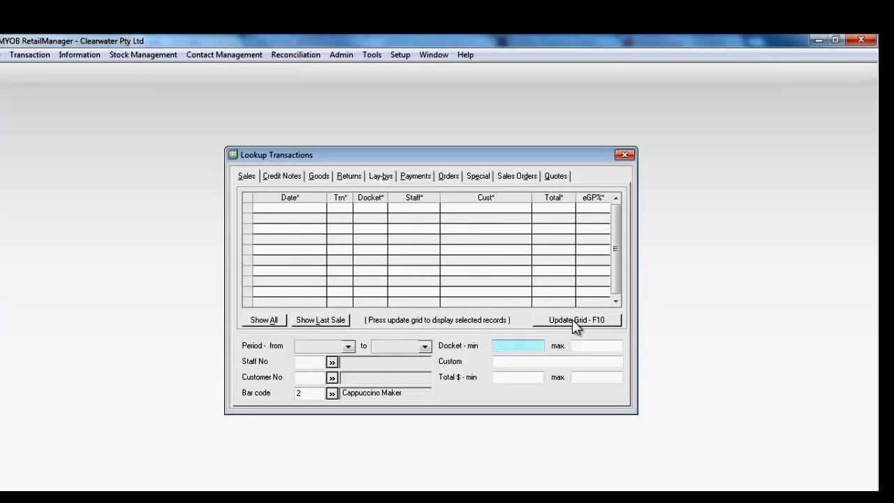
{"action": "left_click", "coordinate": [578, 319]}
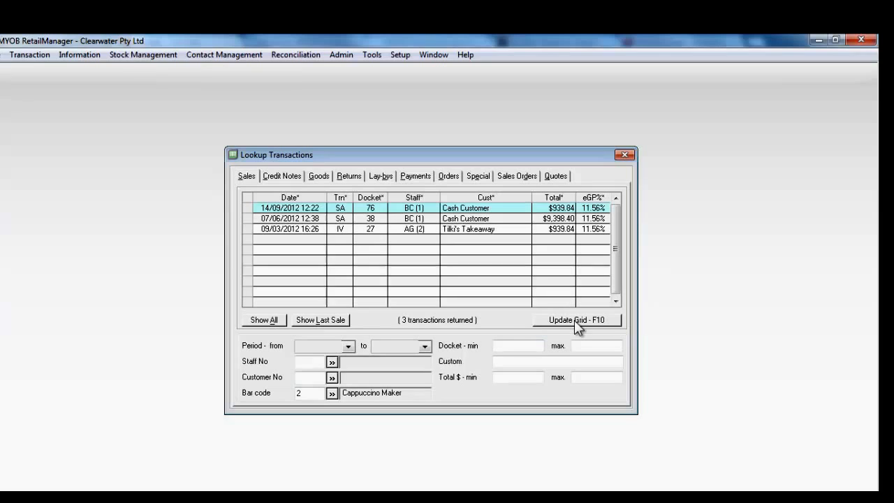
{"action": "mouse_move", "coordinate": [463, 273]}
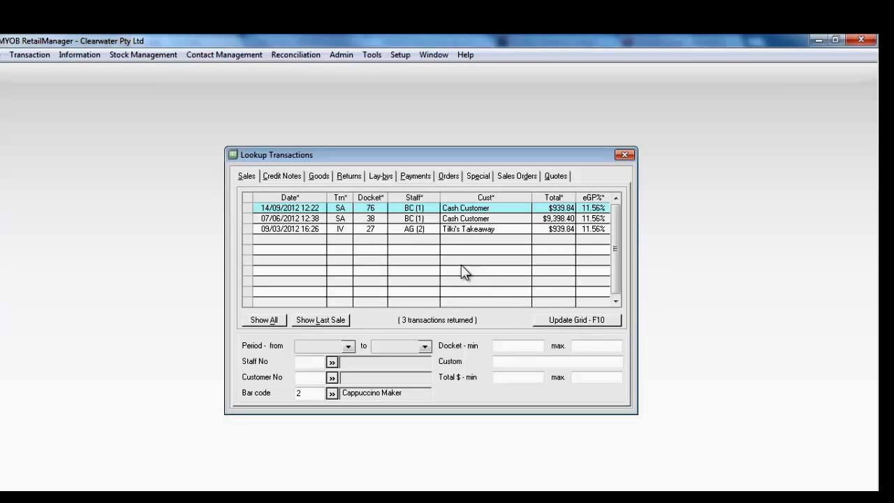
{"action": "mouse_move", "coordinate": [349, 222]}
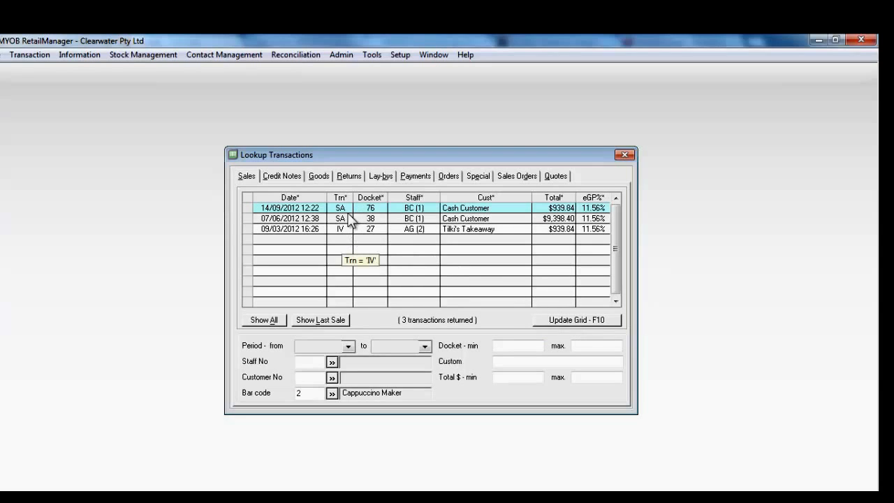
{"action": "mouse_move", "coordinate": [339, 196]}
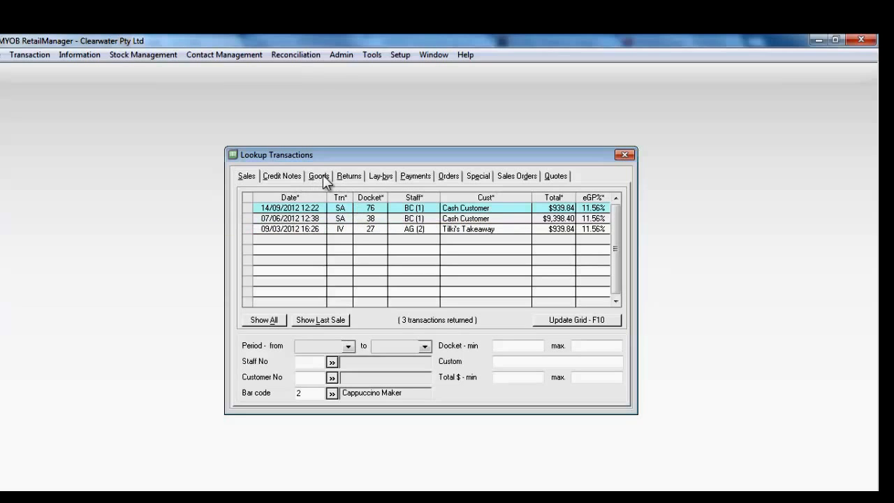
{"action": "mouse_move", "coordinate": [325, 181]}
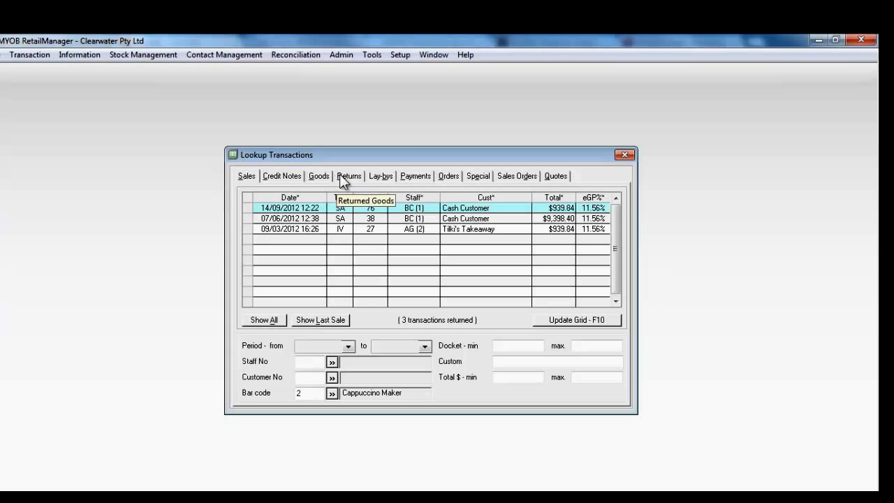
Step: Run the Cappuccino Maker filter on Quotes, which returns no transactions
{"action": "left_click", "coordinate": [556, 175]}
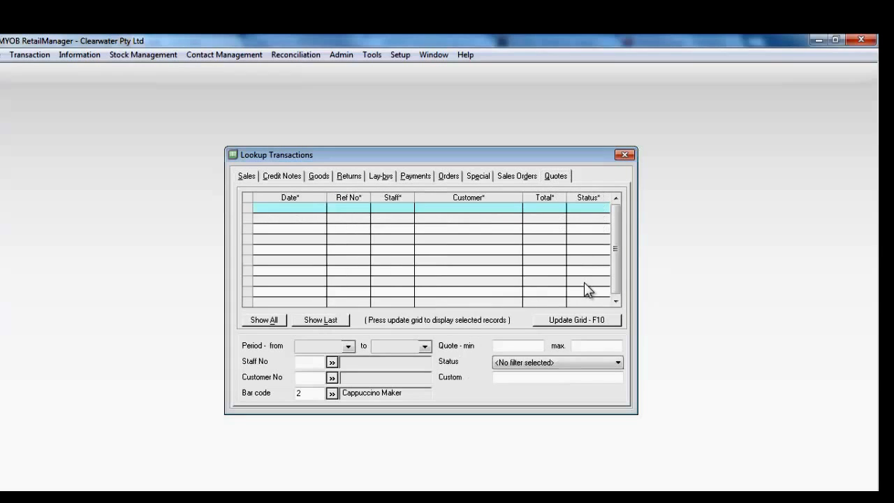
{"action": "left_click", "coordinate": [578, 319]}
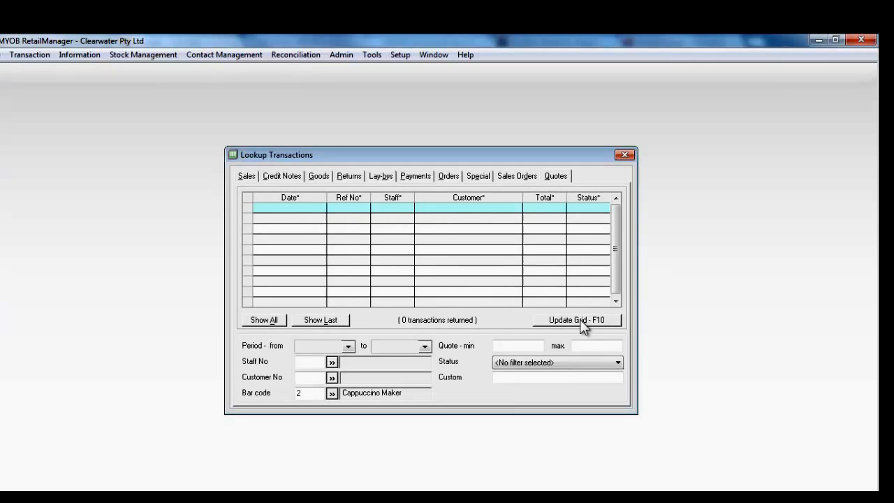
{"action": "mouse_move", "coordinate": [259, 182]}
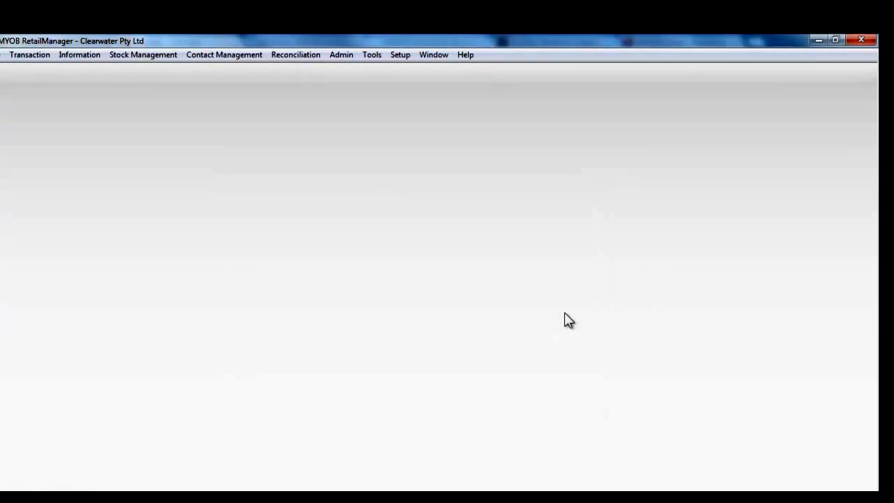
{"action": "mouse_move", "coordinate": [373, 60]}
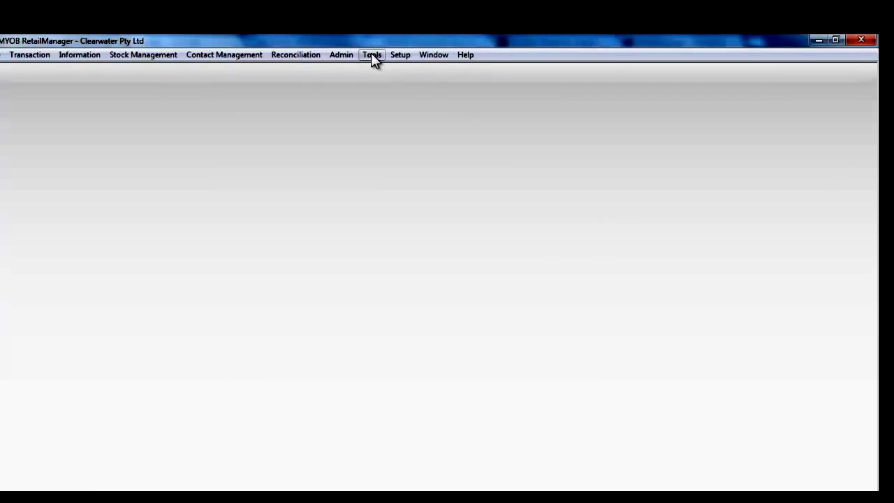
{"action": "left_click", "coordinate": [372, 55]}
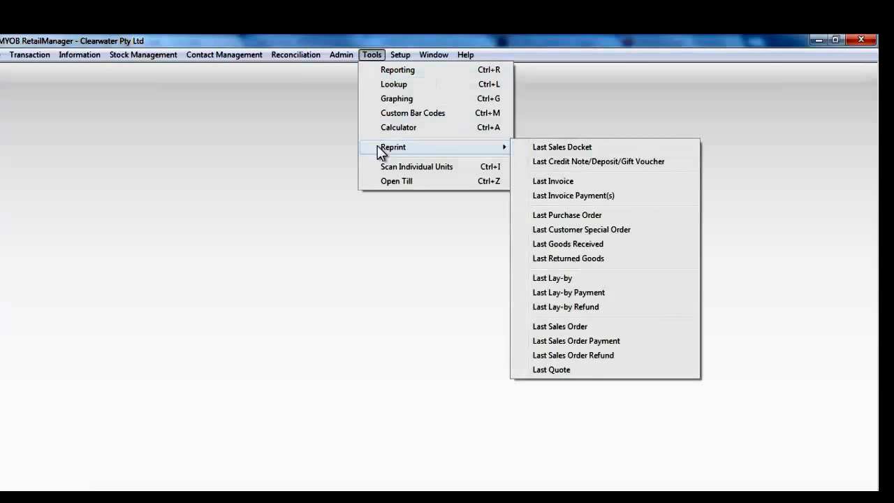
{"action": "mouse_move", "coordinate": [375, 153]}
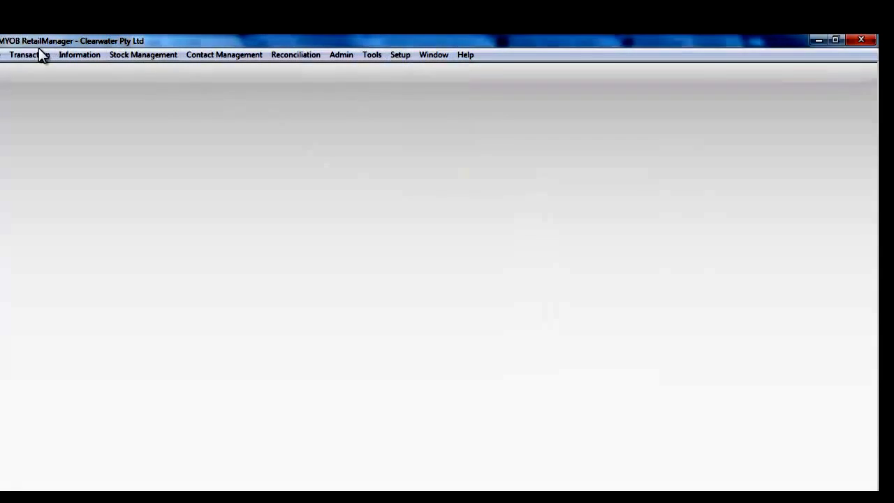
Step: Bring up the Tools menu again with its Reprint options
{"action": "left_click", "coordinate": [372, 54]}
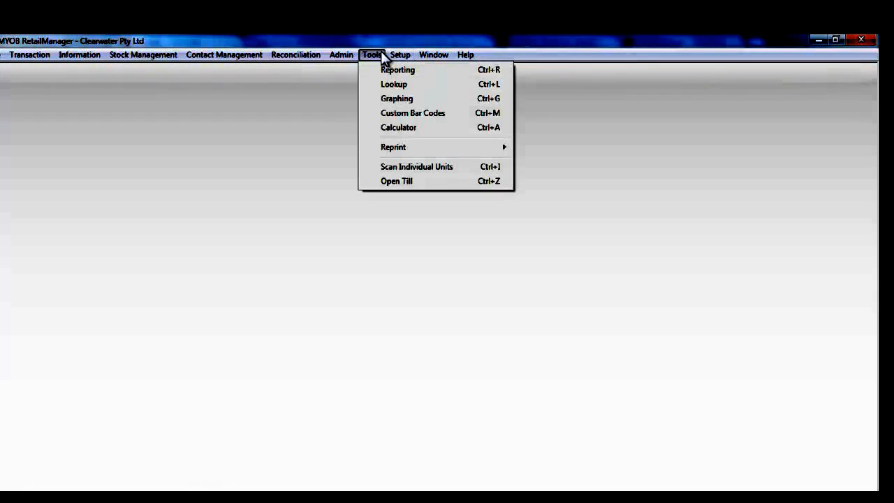
{"action": "mouse_move", "coordinate": [393, 151]}
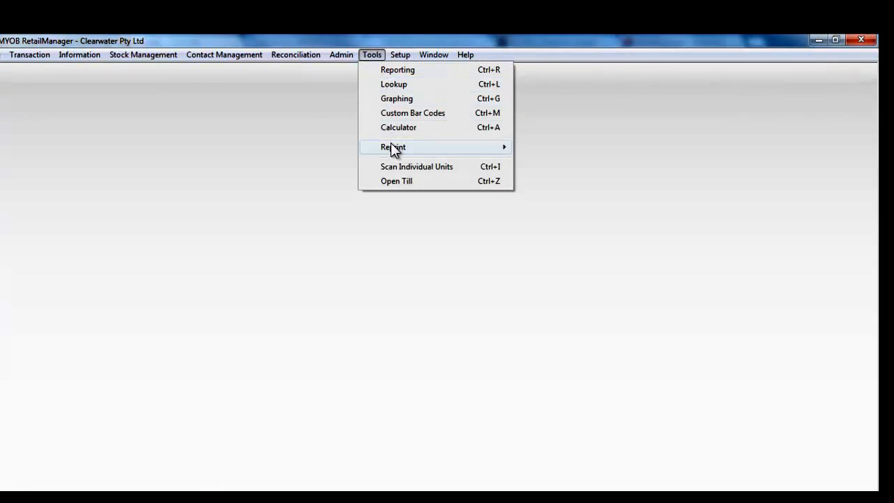